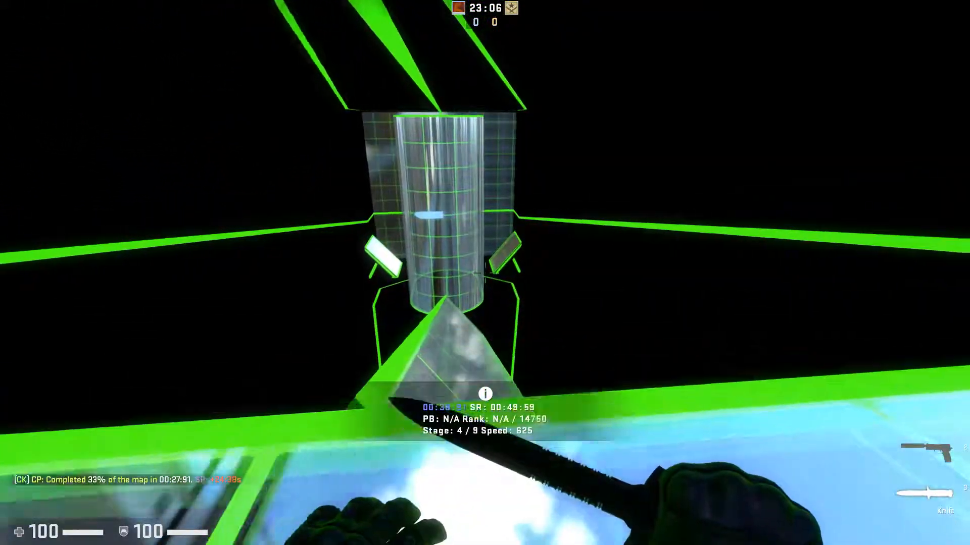
pyautogui.moveTo(485, 273)
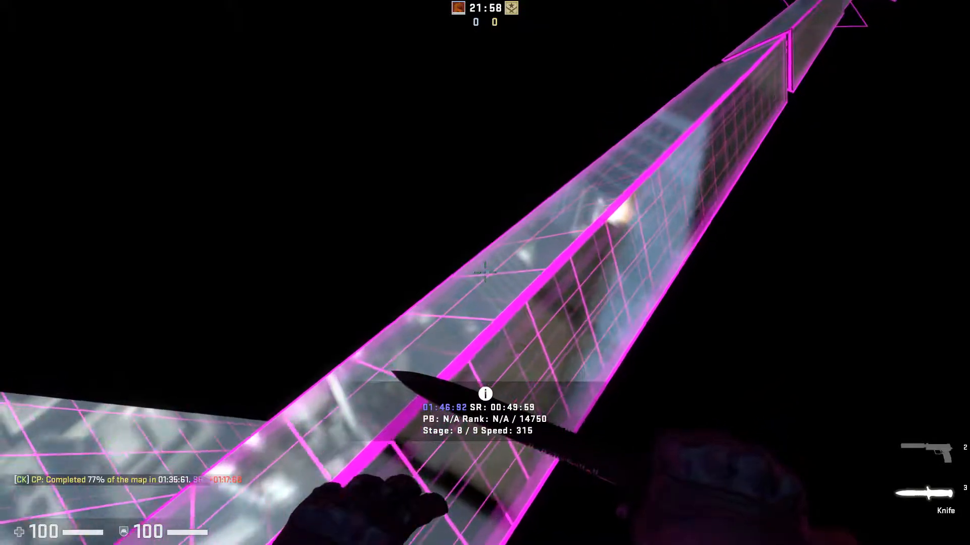
pyautogui.moveTo(485, 274)
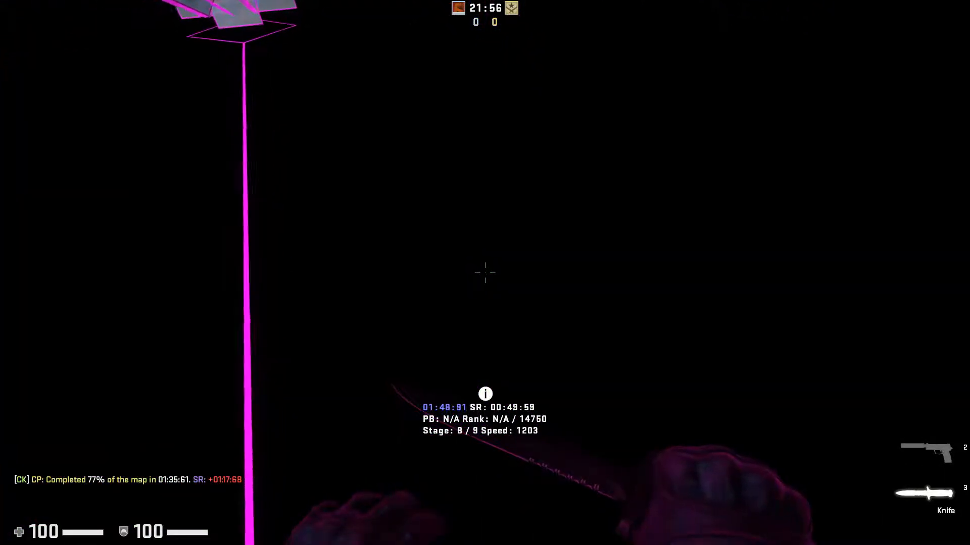